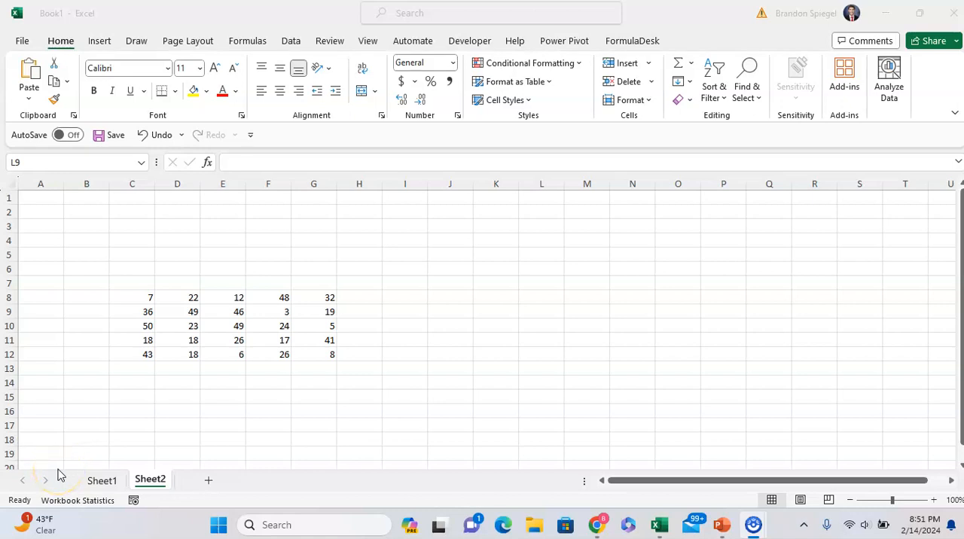
Step: Select C8:G12 to see the grid's sum 646 and average 25.84 in the status bar
left_click(132, 297)
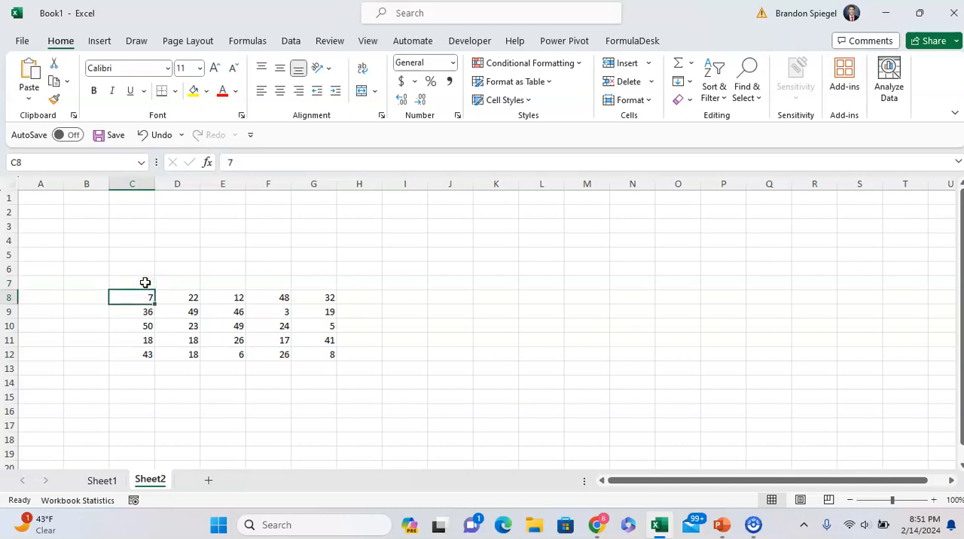
left_click_drag(131, 297, 313, 354)
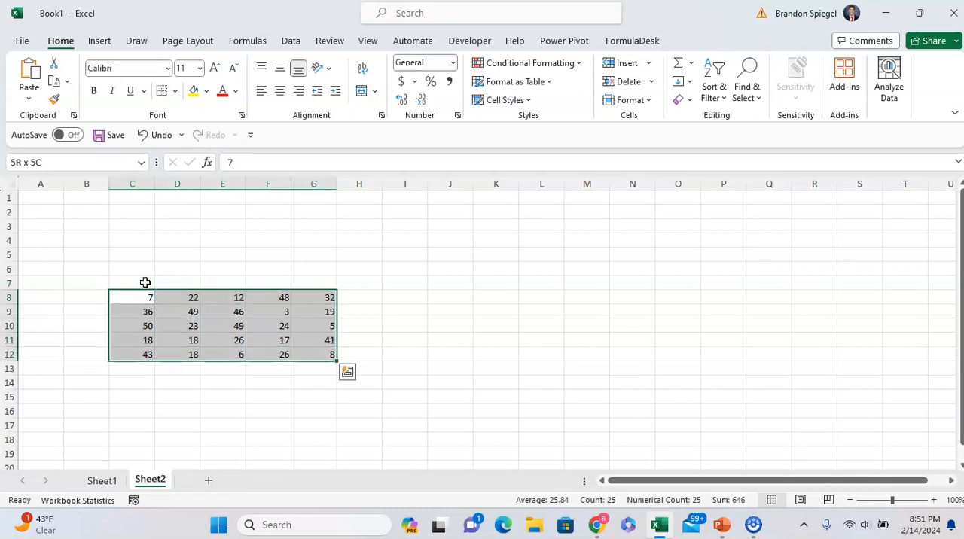
mouse_move(363, 411)
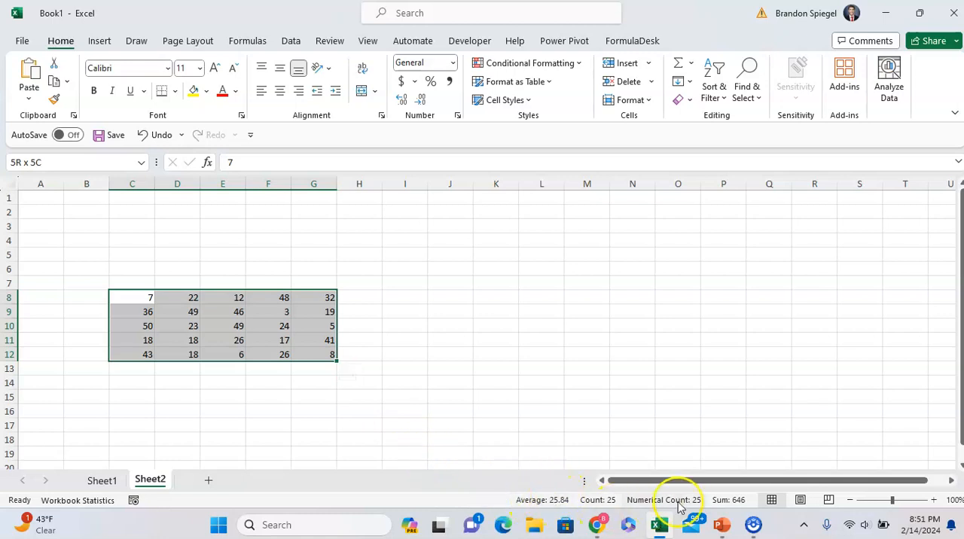
mouse_move(537, 499)
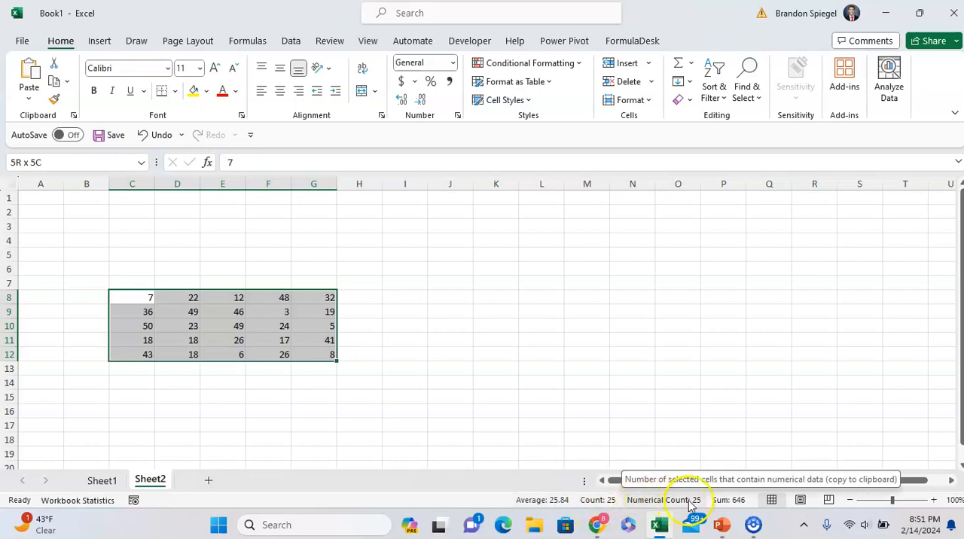
mouse_move(728, 499)
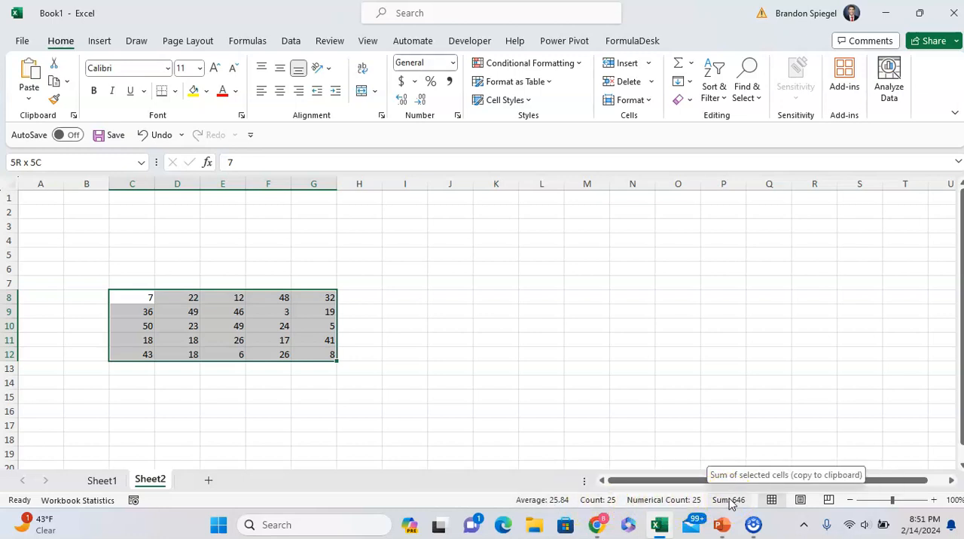
mouse_move(546, 499)
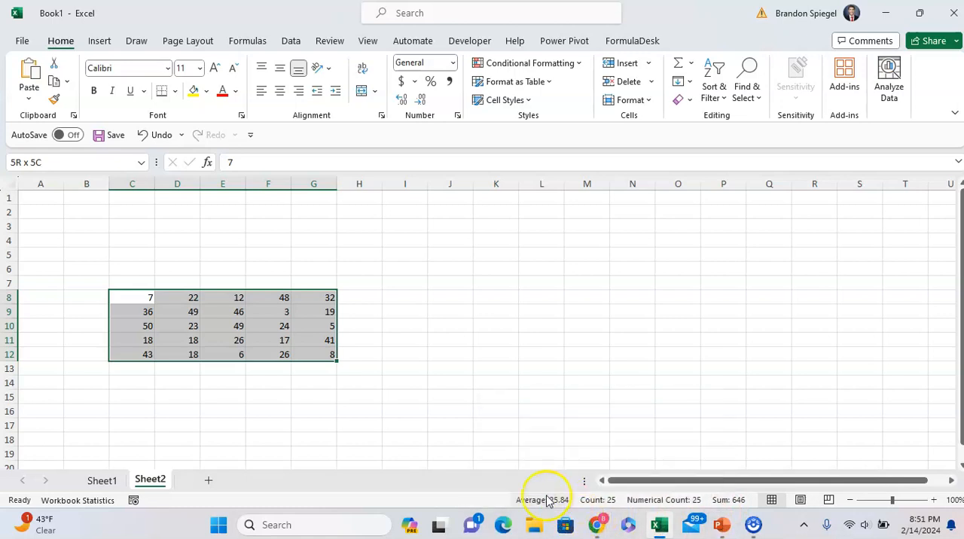
Step: Open the status bar's summary options to show Minimum (3) and Maximum (50)
right_click(546, 500)
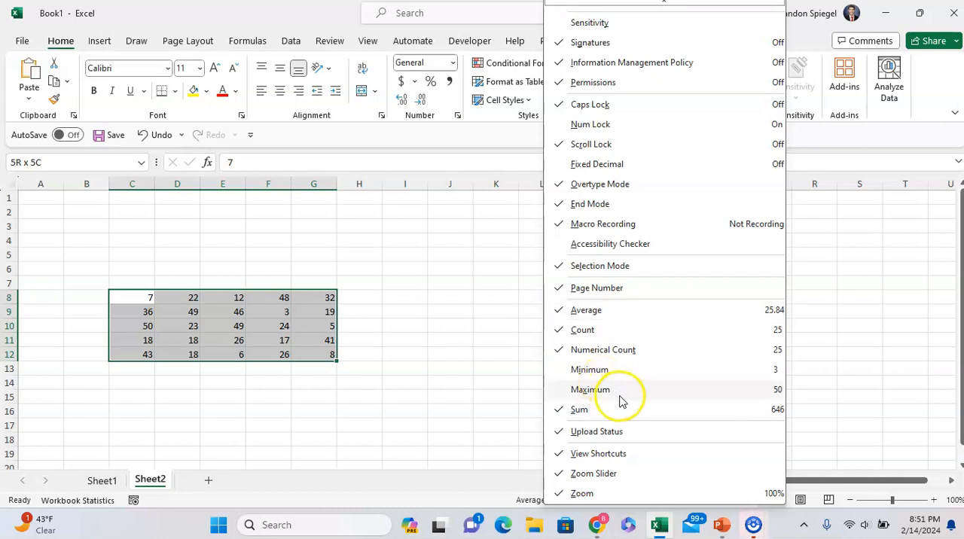
mouse_move(599, 369)
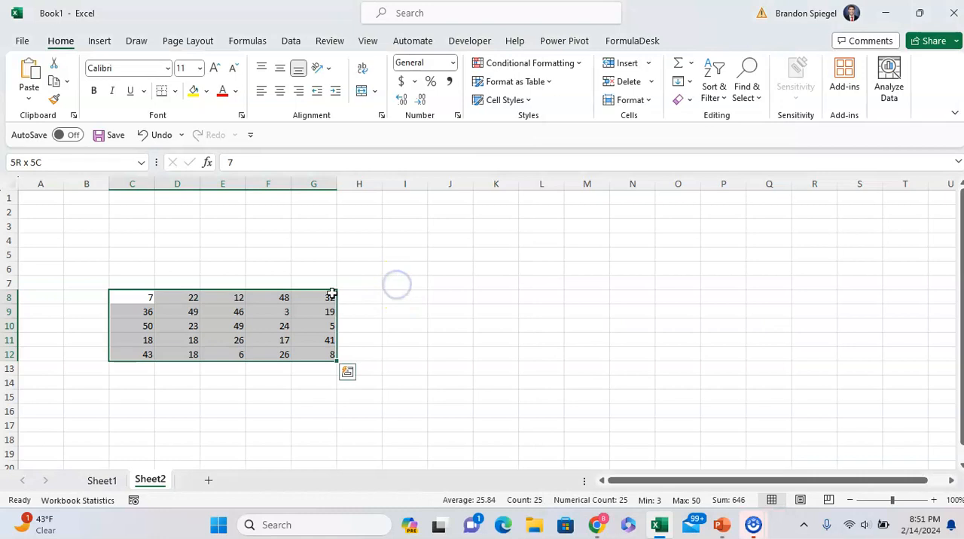
left_click(131, 297)
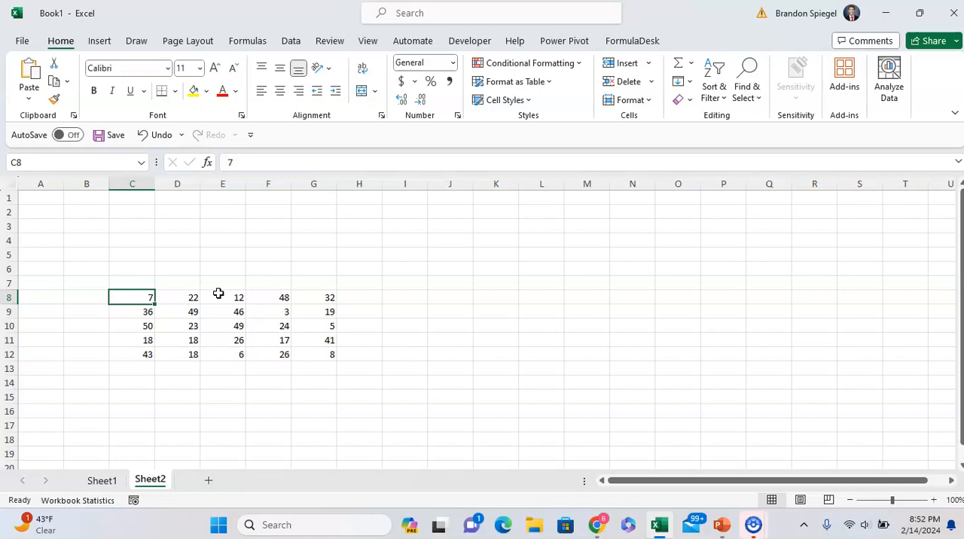
left_click_drag(131, 297, 313, 354)
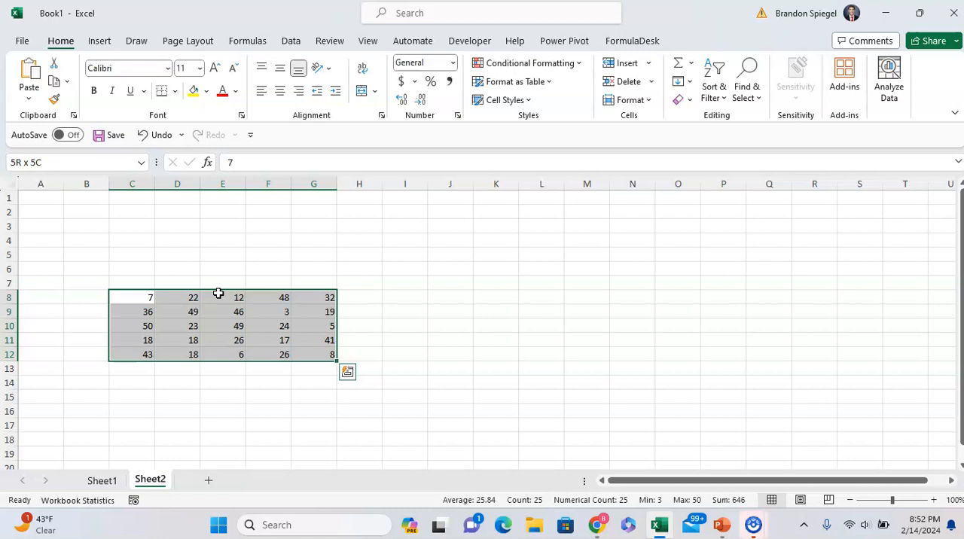
left_click(132, 298)
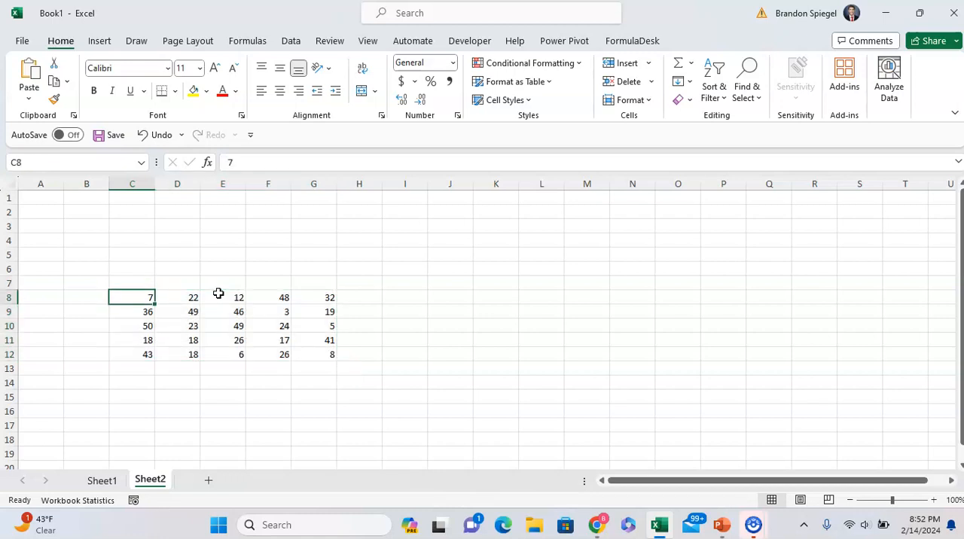
left_click_drag(132, 296, 314, 355)
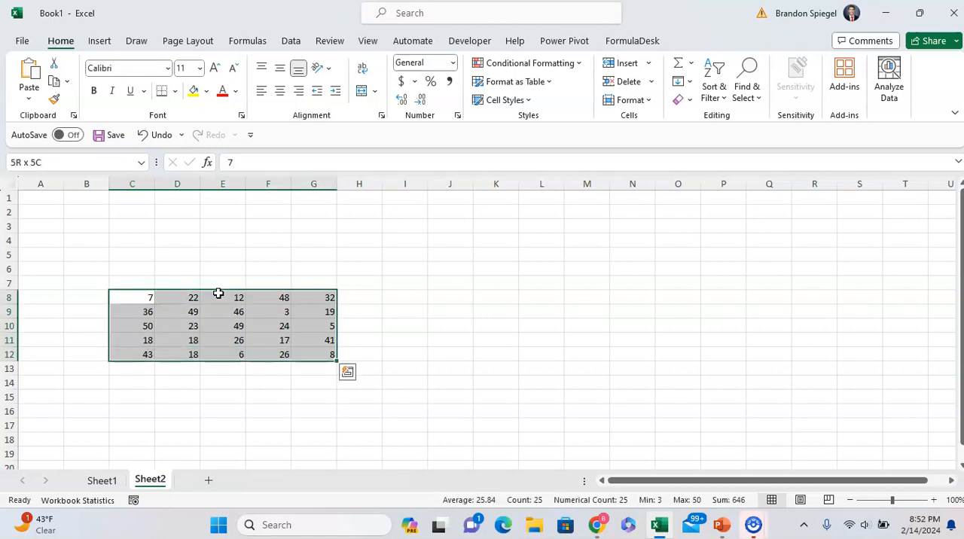
mouse_move(451, 381)
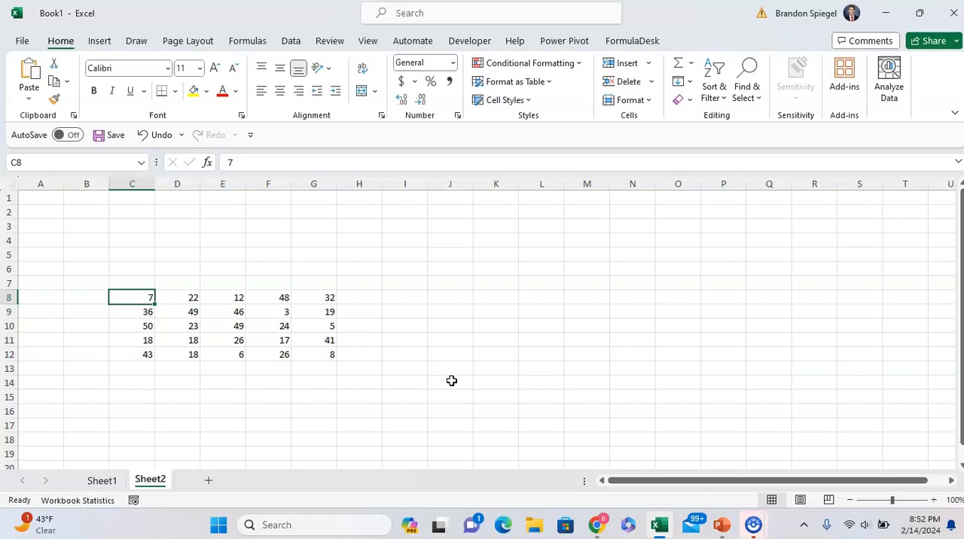
Step: Reselect the 25-number grid C8:G12 beside the totals area
left_click_drag(132, 297, 313, 354)
type("total")
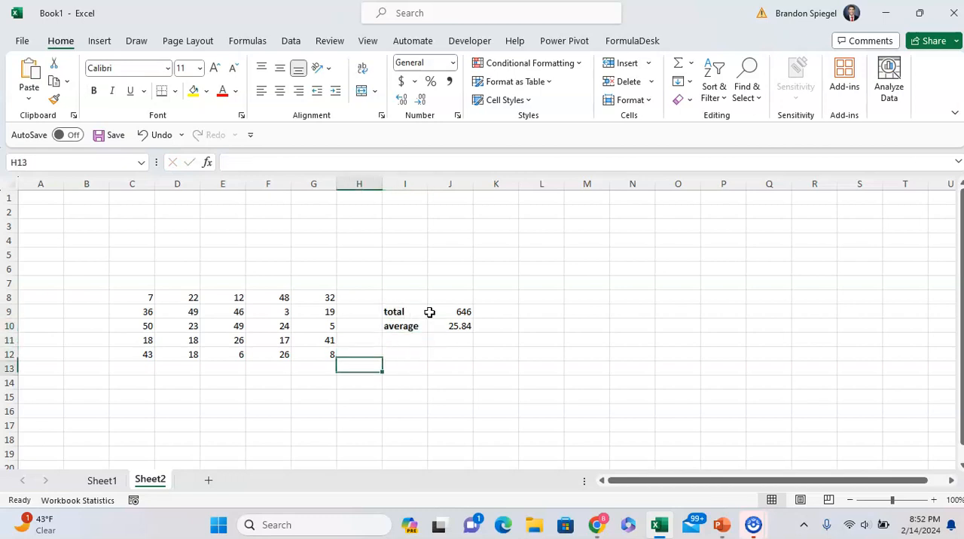
Step: Enter an AVERAGE formula over C8:G12 in column K, then reselect the grid
left_click(496, 311)
type("=SUM(F8")
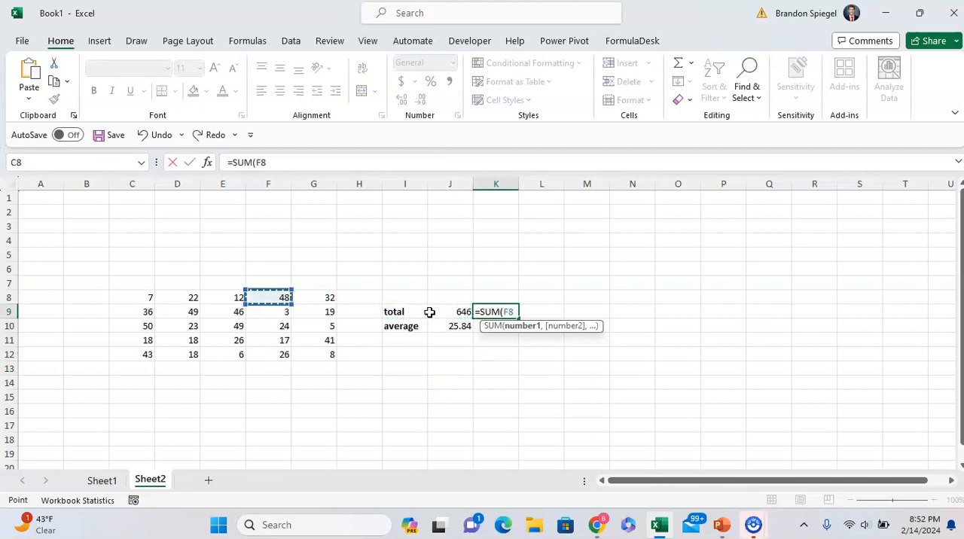
type("=av")
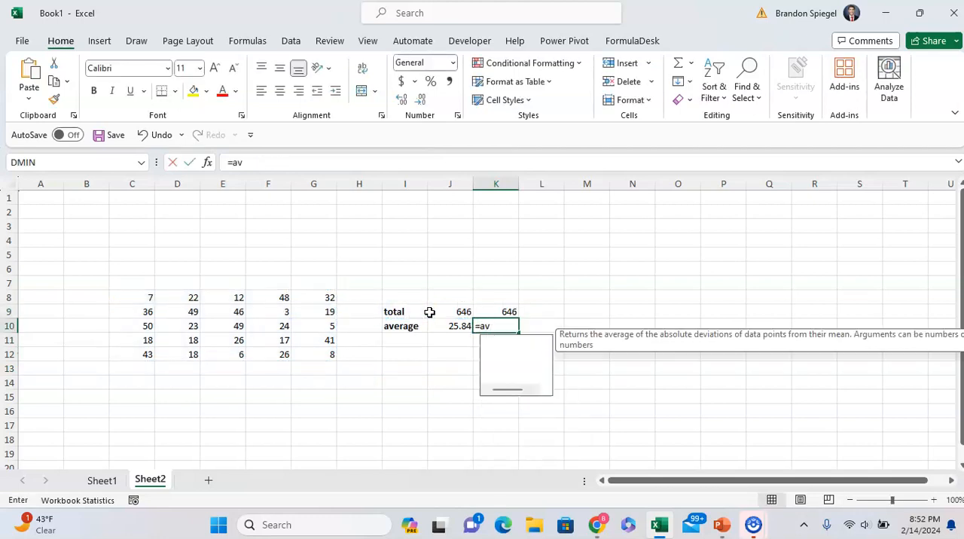
left_click(132, 325)
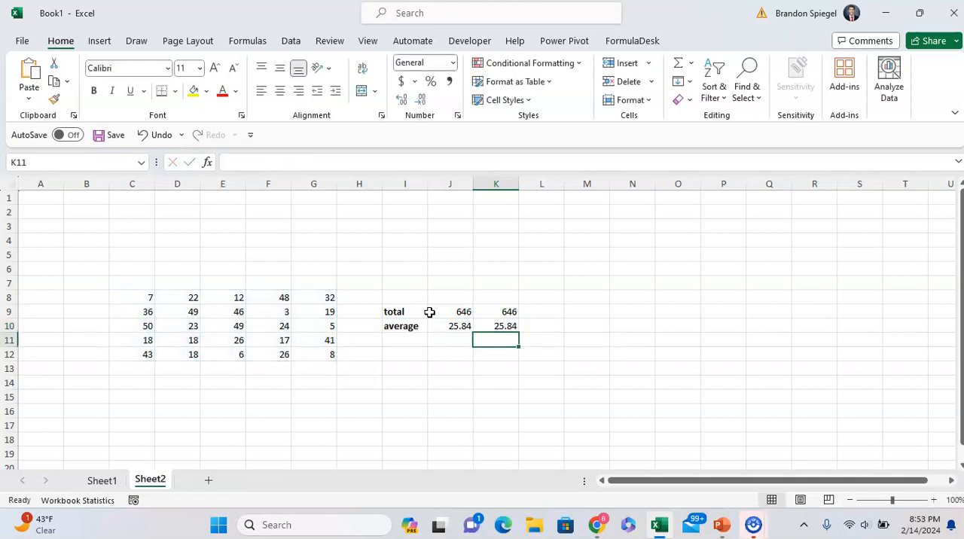
left_click(359, 311)
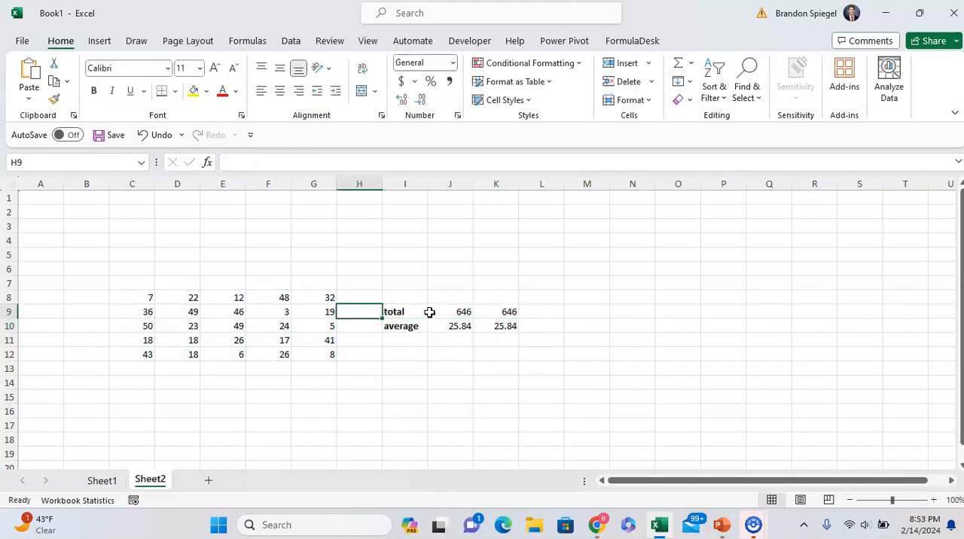
left_click_drag(132, 298, 313, 354)
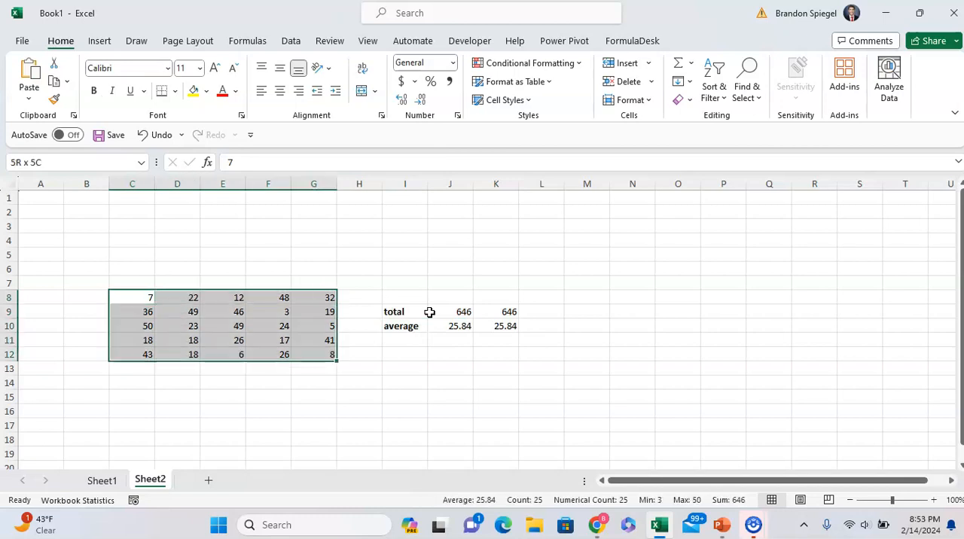